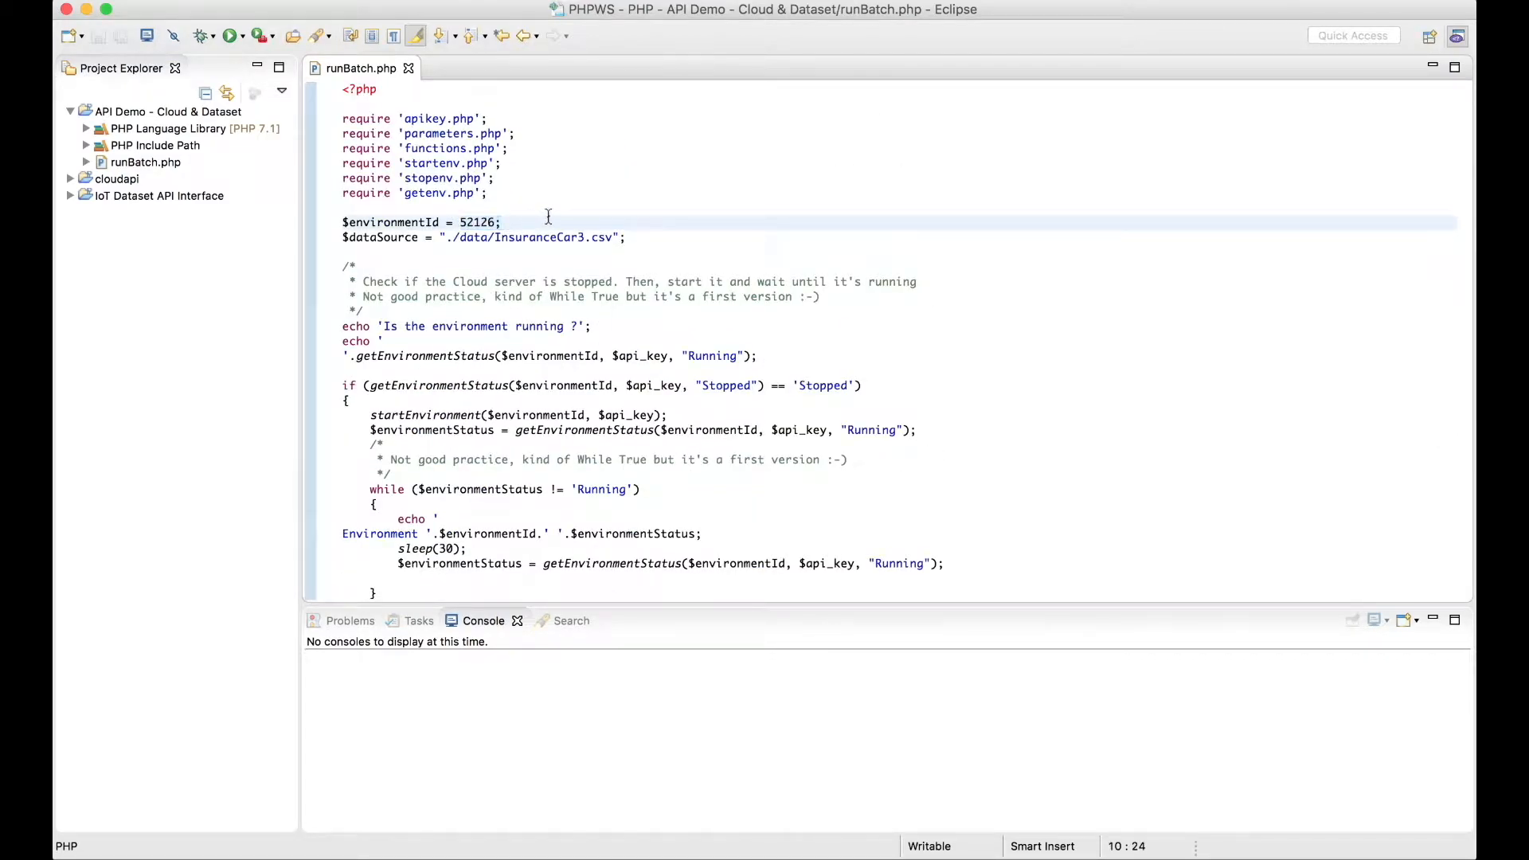
Switch to the MicroStrategy on AWS browser tab listing the stopped Innaas environment.
click(226, 35)
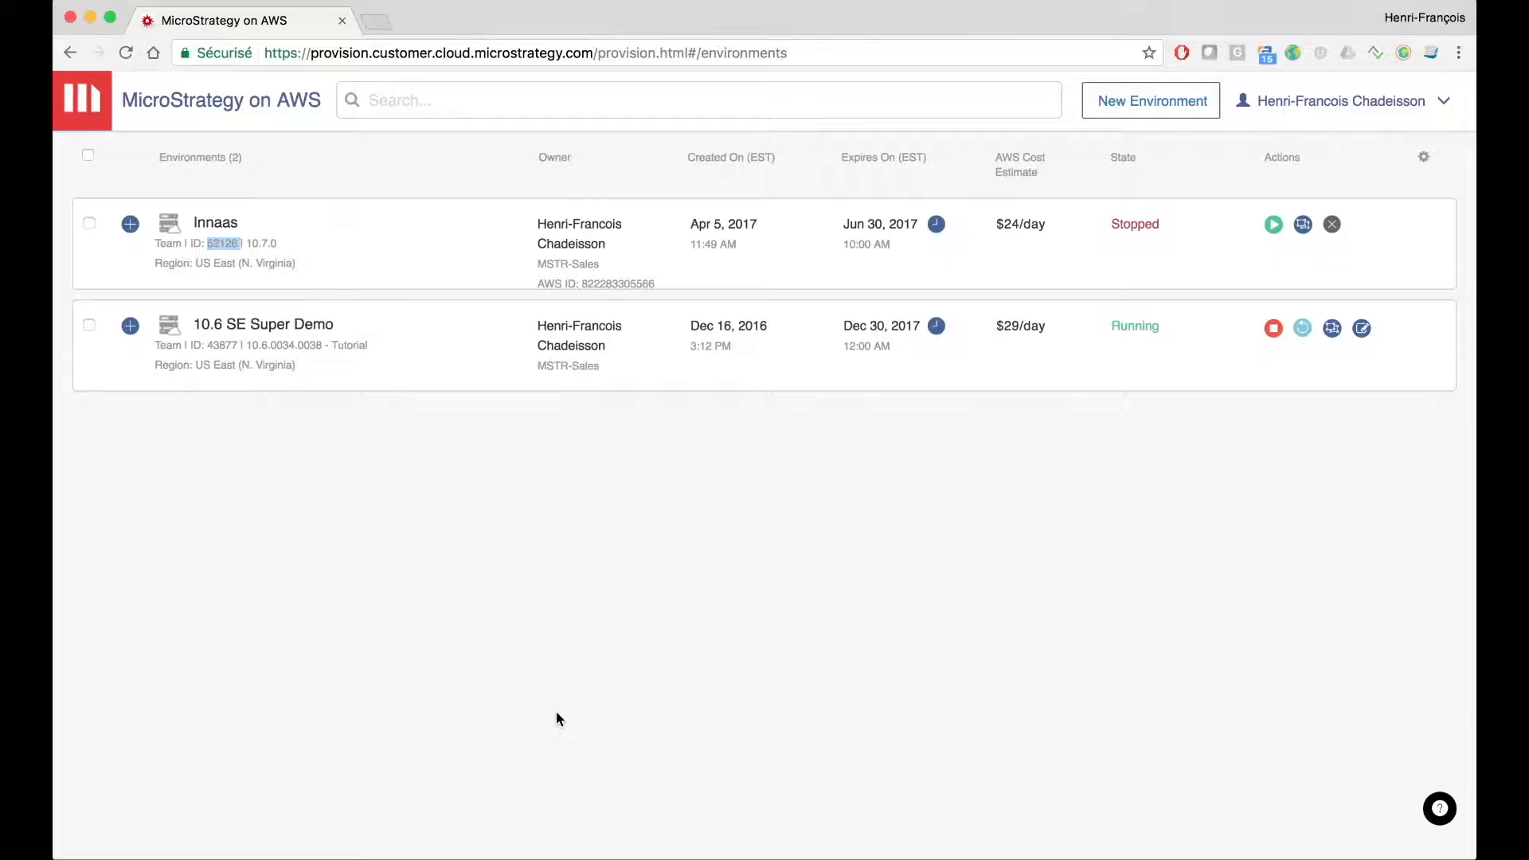
Run runBatch.php so environment 52126 starts and Innaas shows Running.
click(1274, 224)
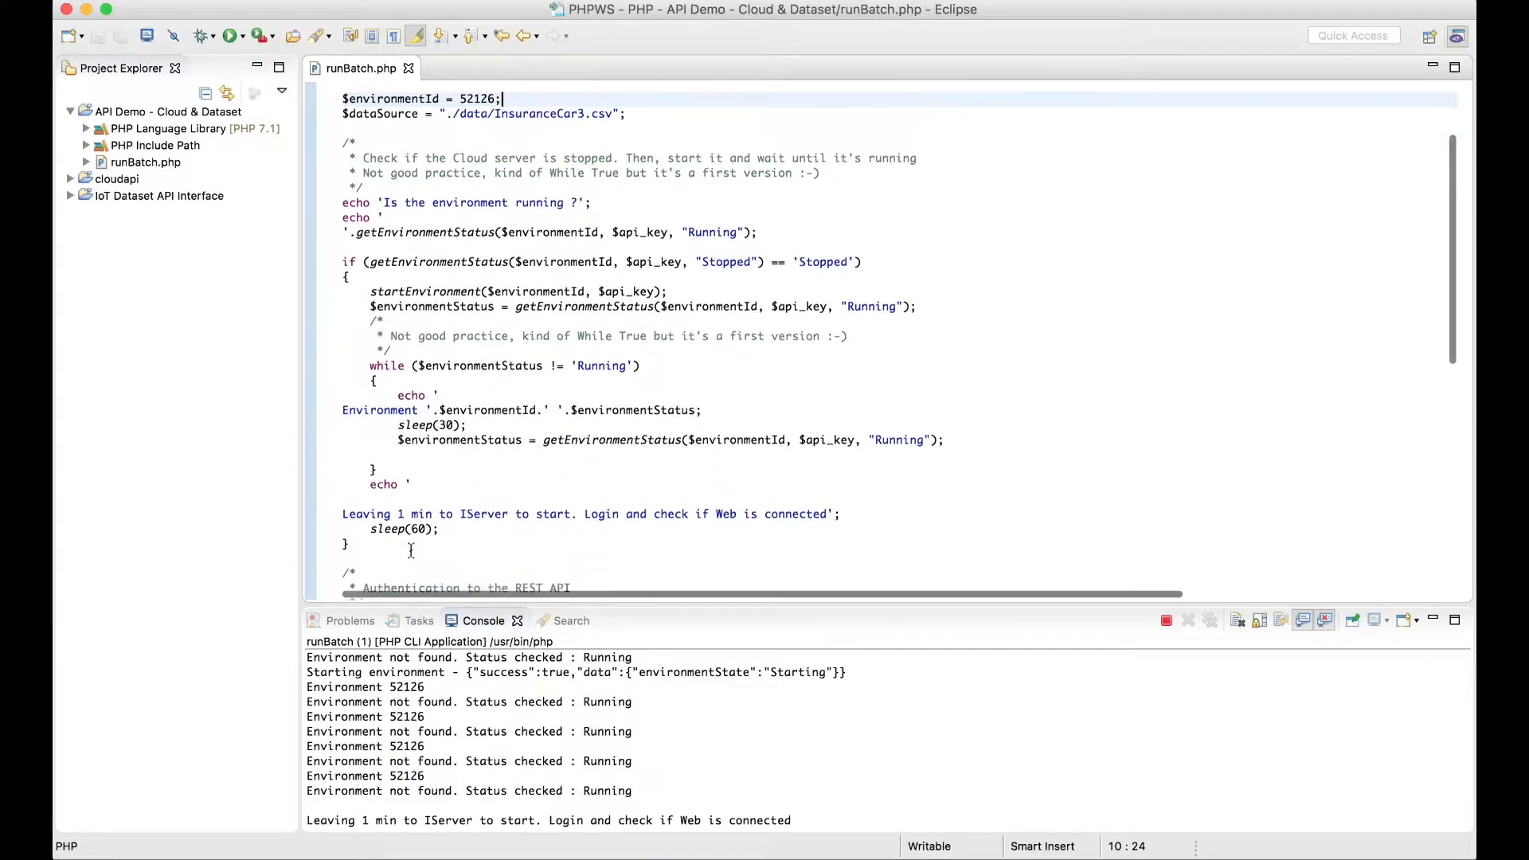
scroll(down, 3)
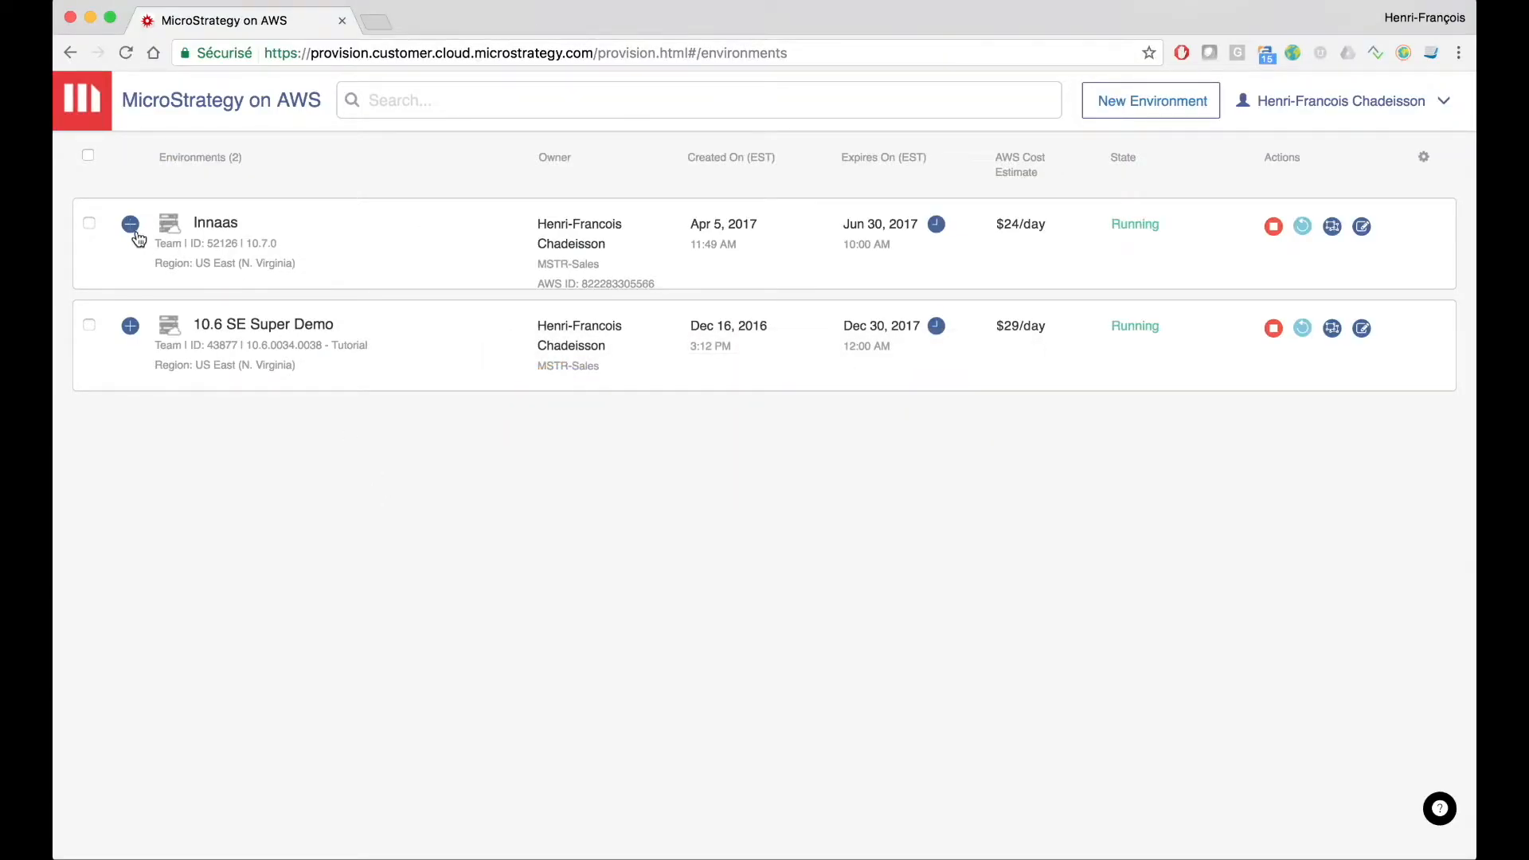
Expand the Innaas details showing Server and Developer instances running.
click(129, 223)
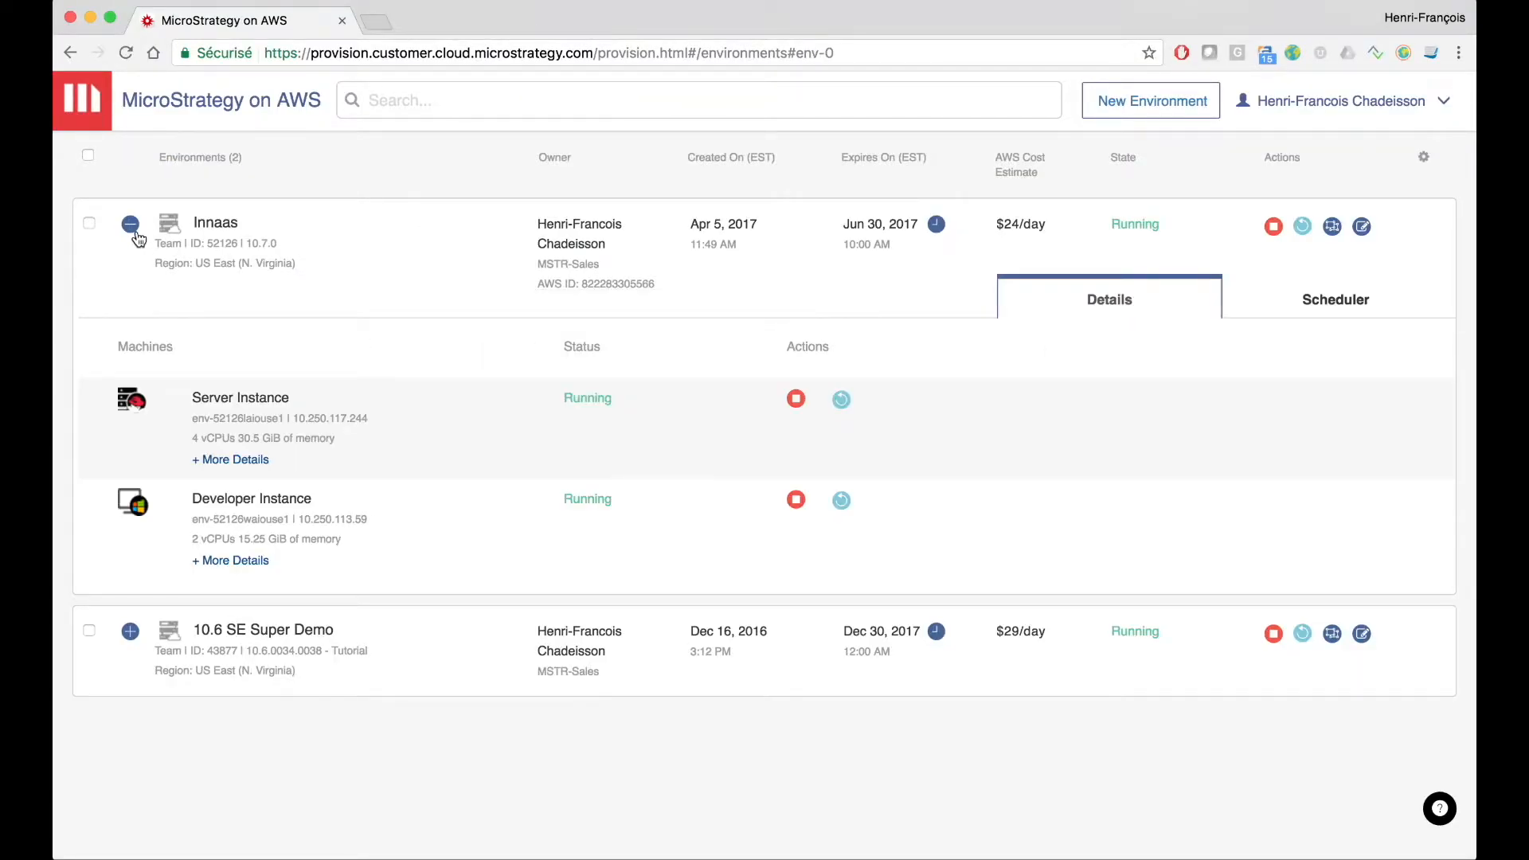
mouse_move(216, 223)
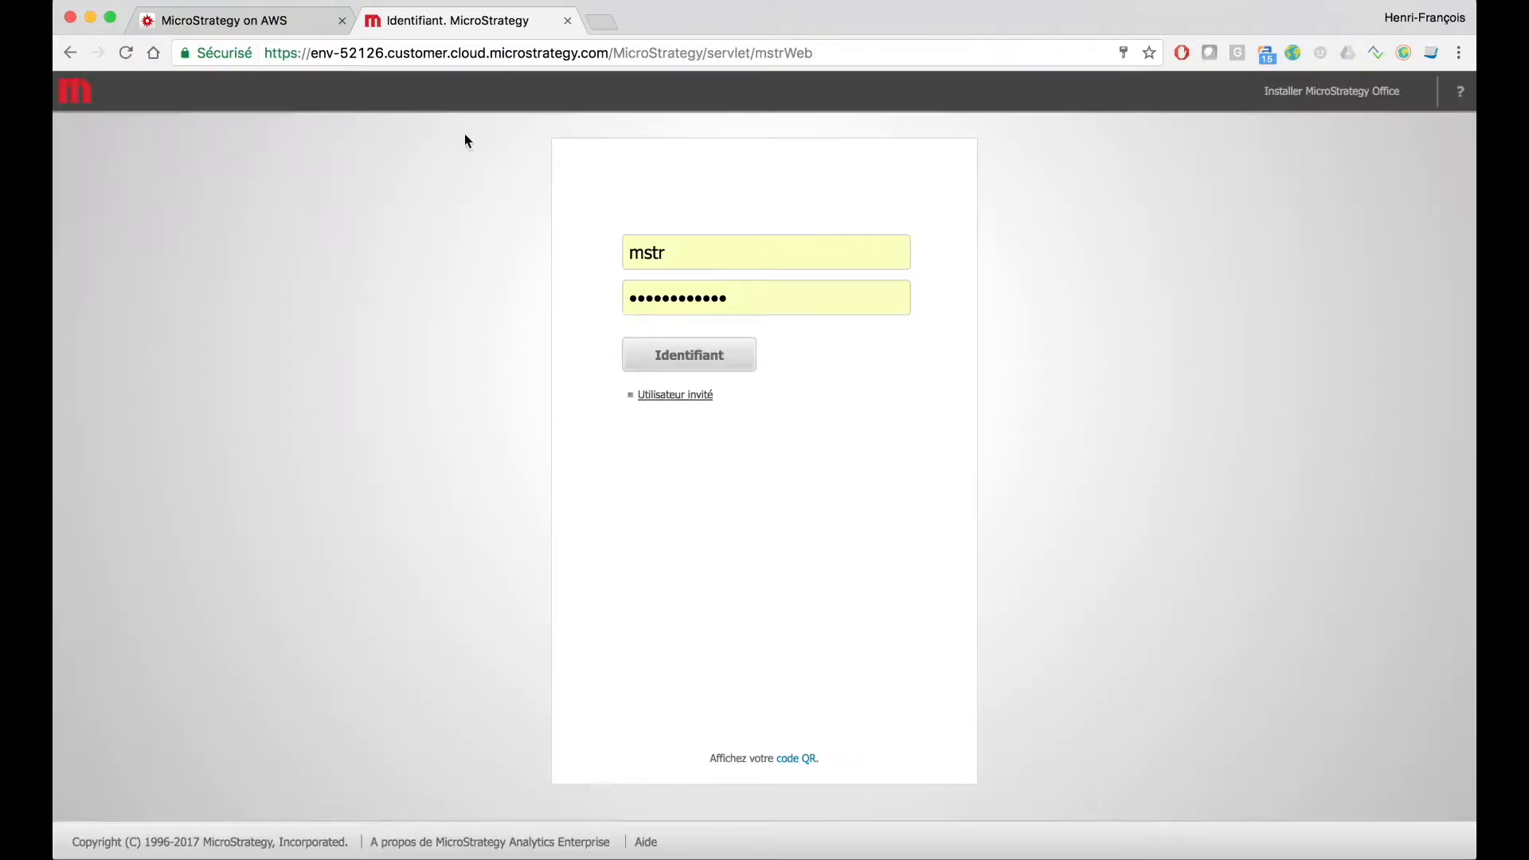
Log in to MicroStrategy Web and enter the MicroStrategy Tutorial project.
click(688, 353)
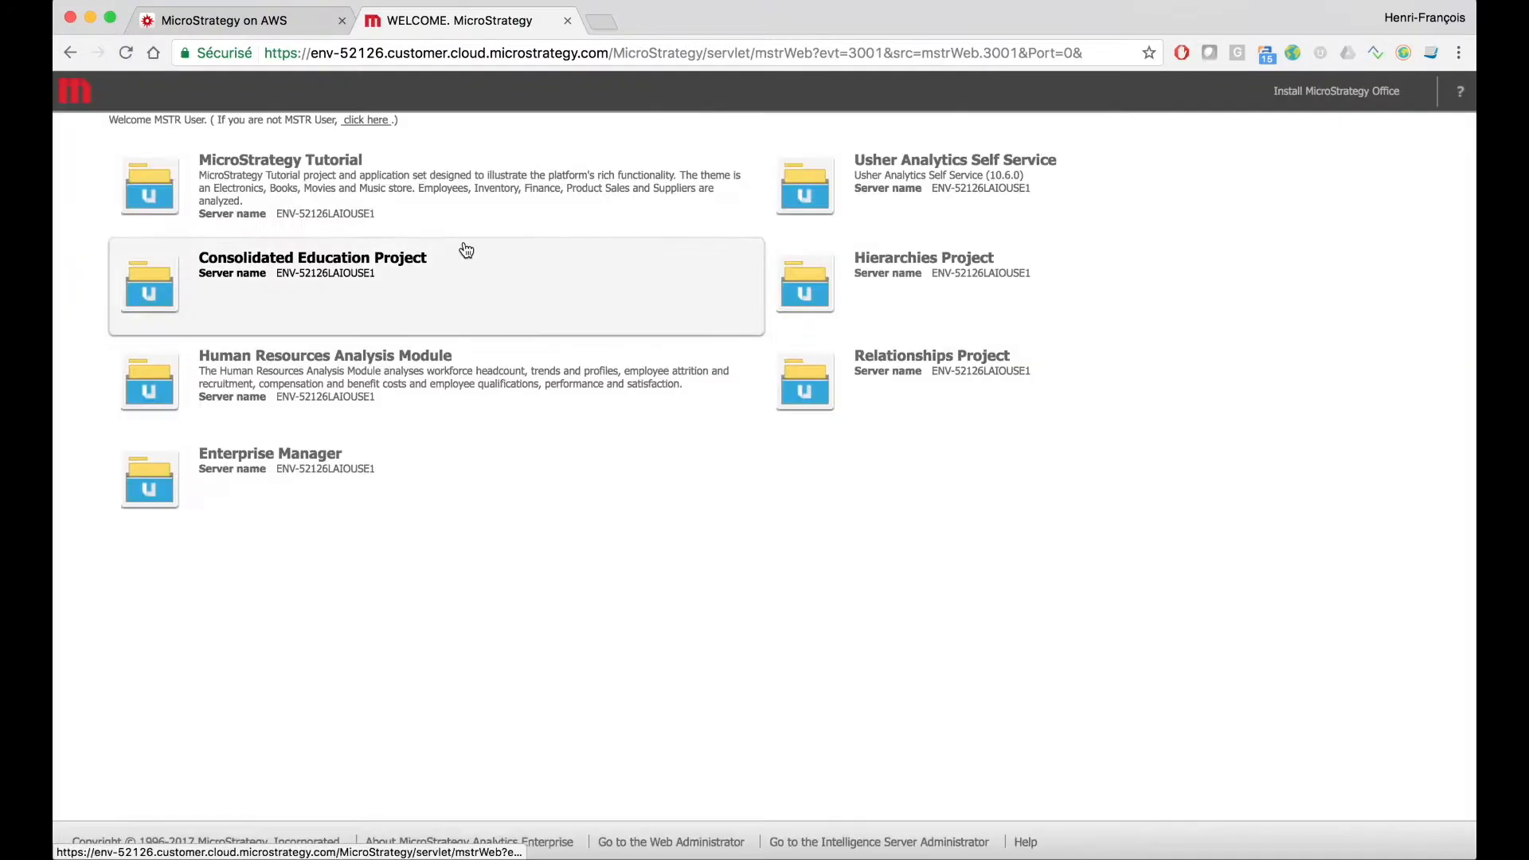
click(281, 160)
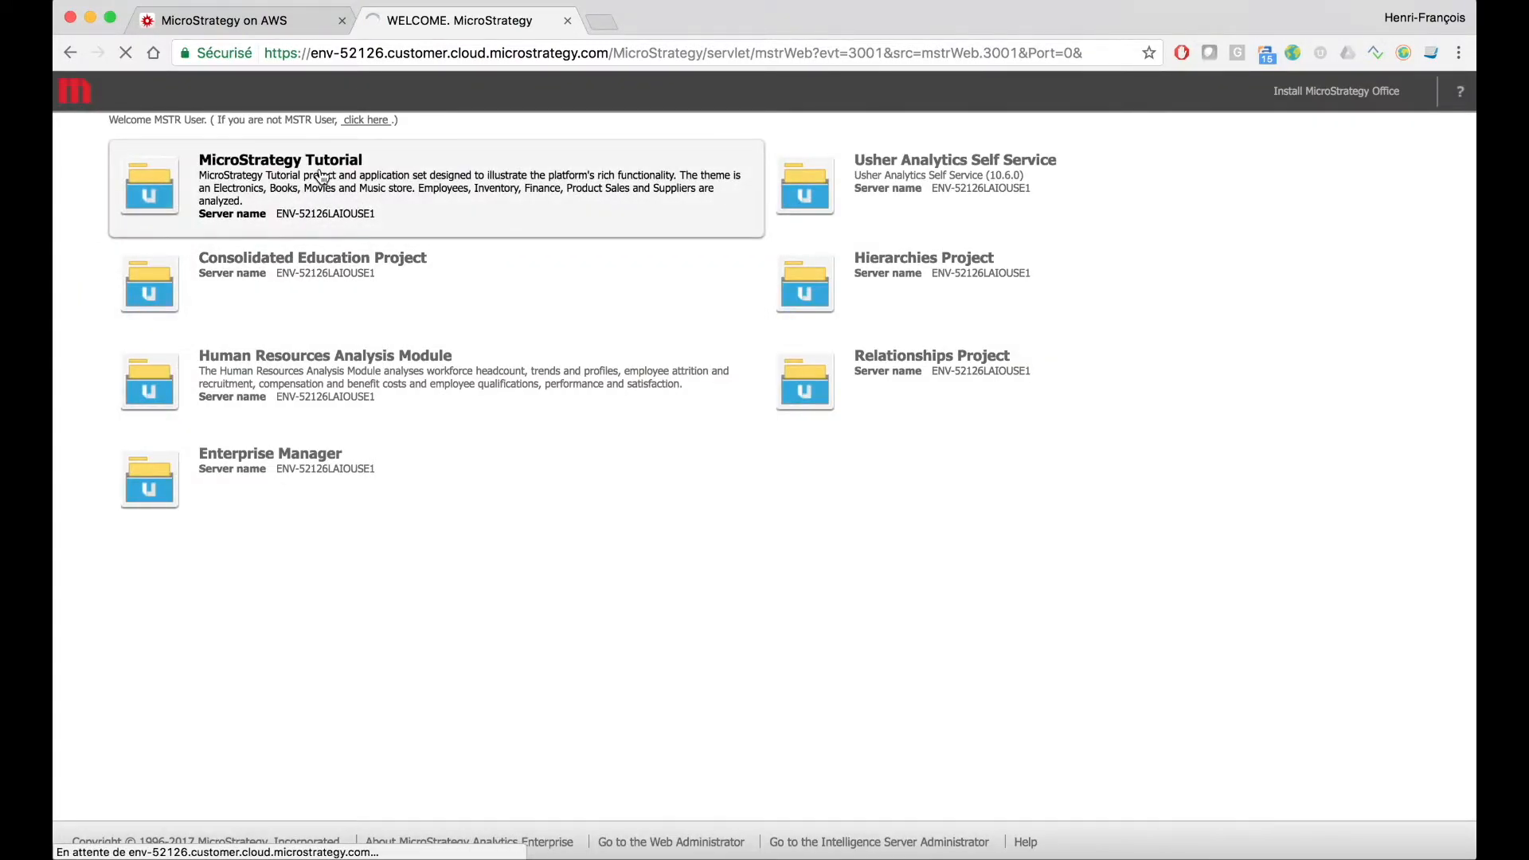
click(279, 159)
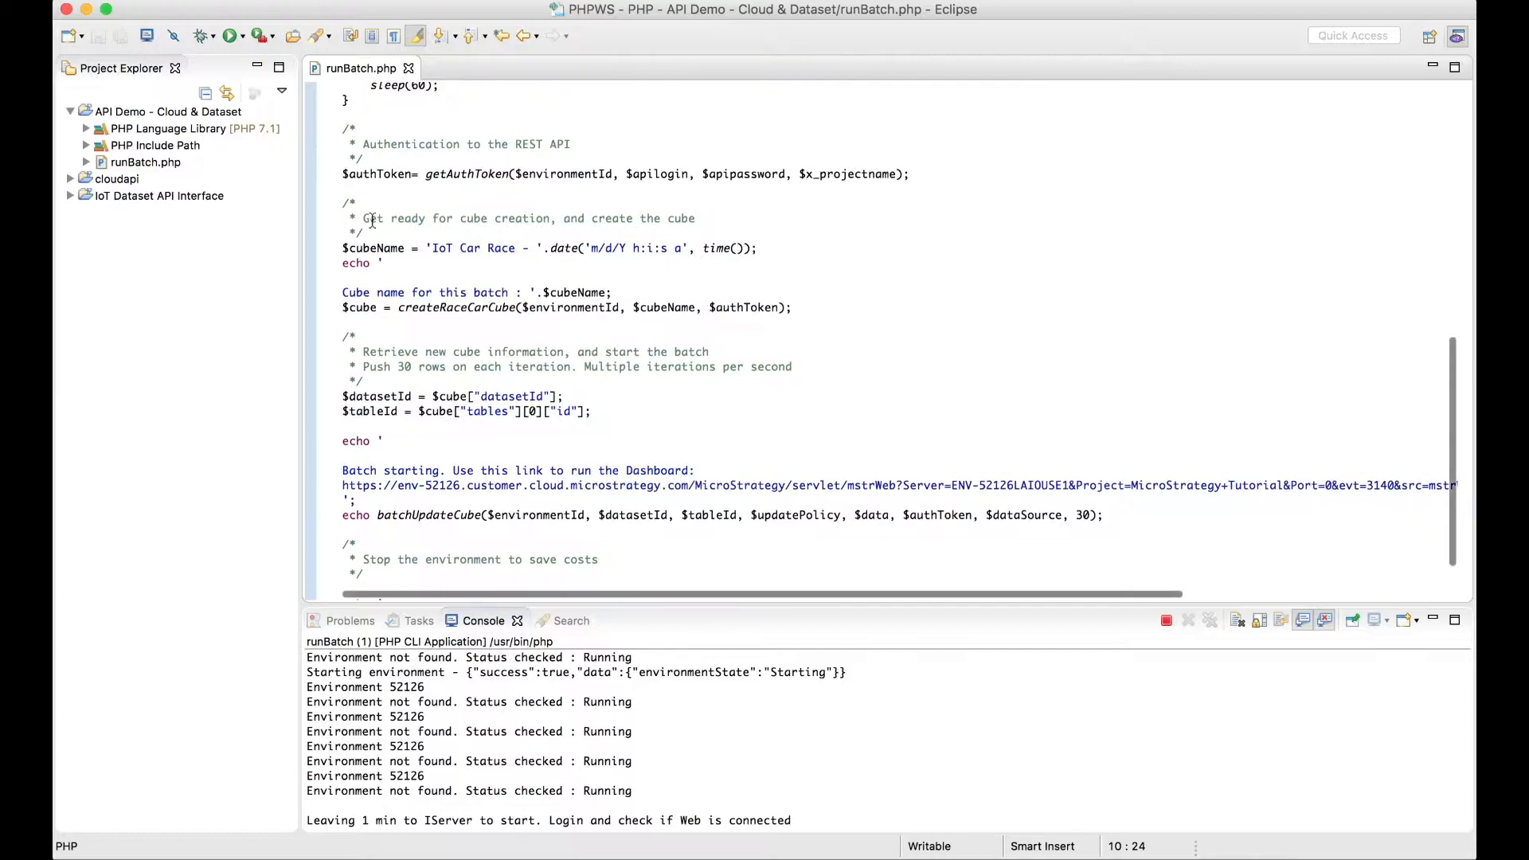
Scroll runBatch.php down to the in-memory cube creation code.
scroll(down, 3)
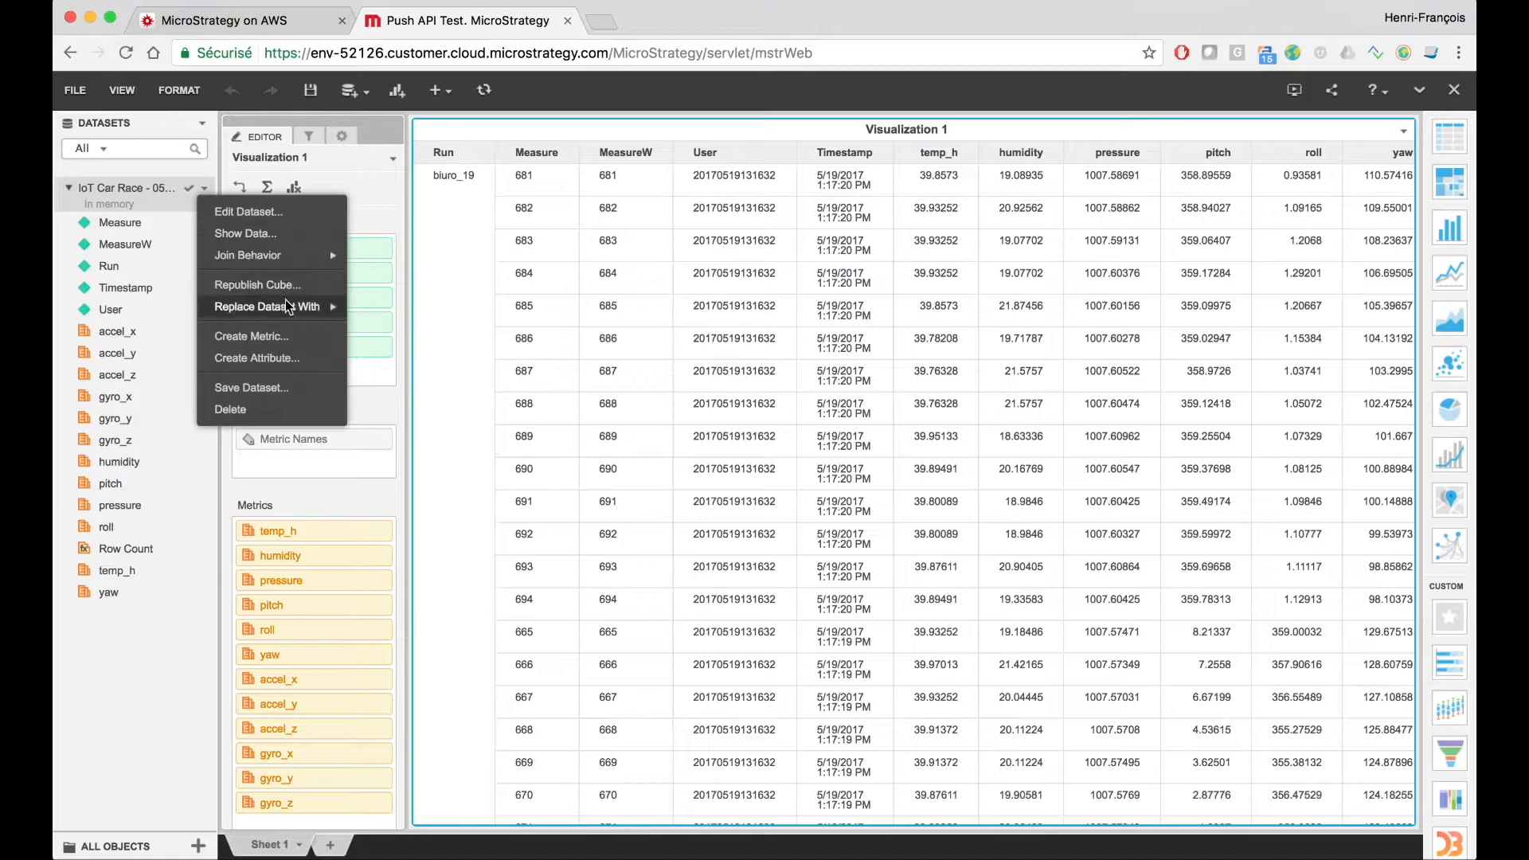
Refresh the IoT Car Race dataset with new rows, then return to the AWS environments overview.
click(267, 306)
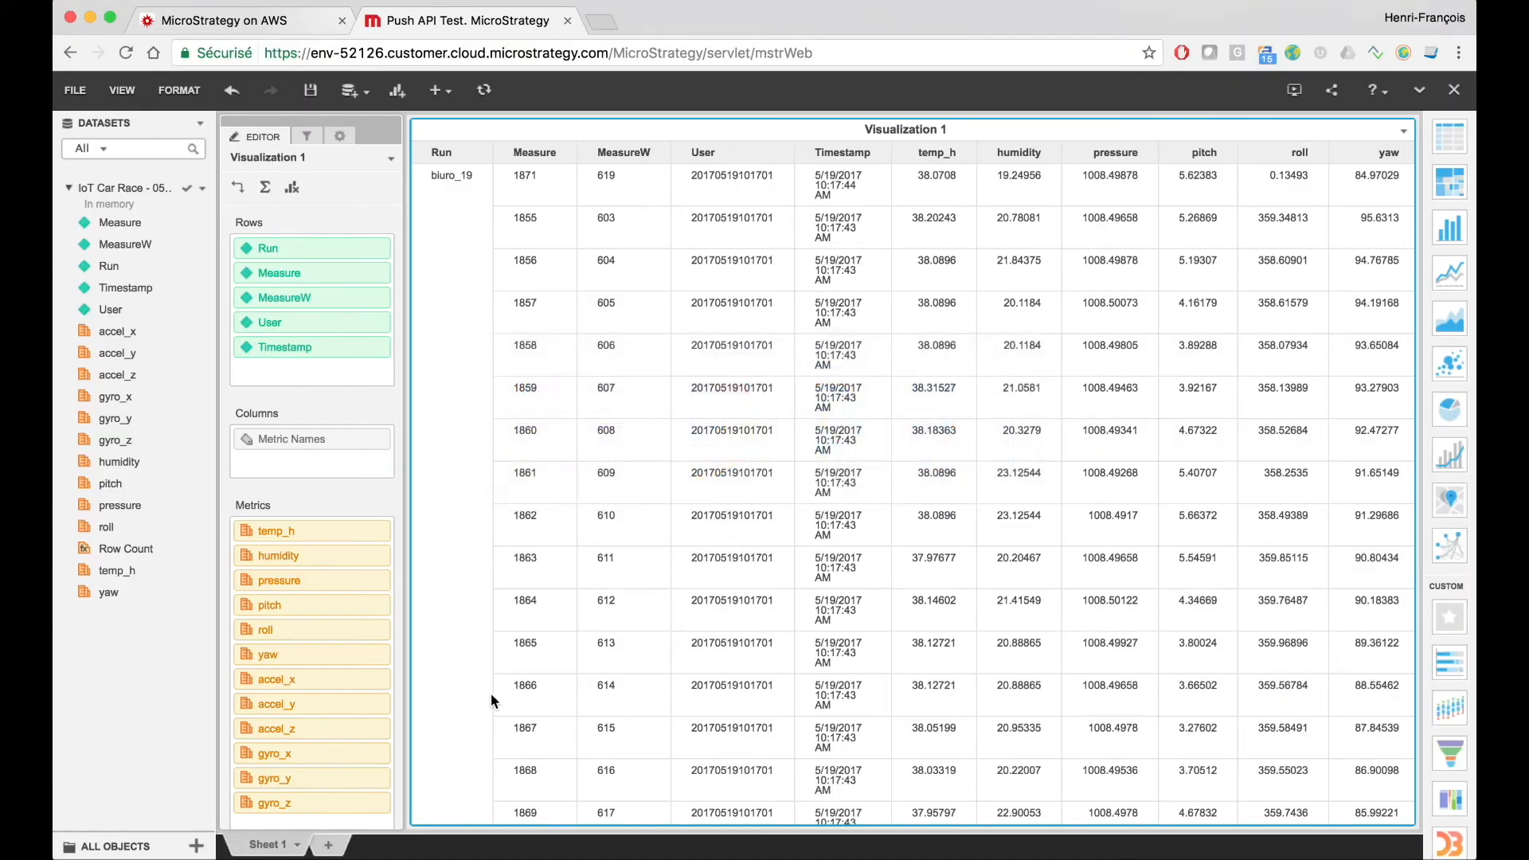
click(234, 21)
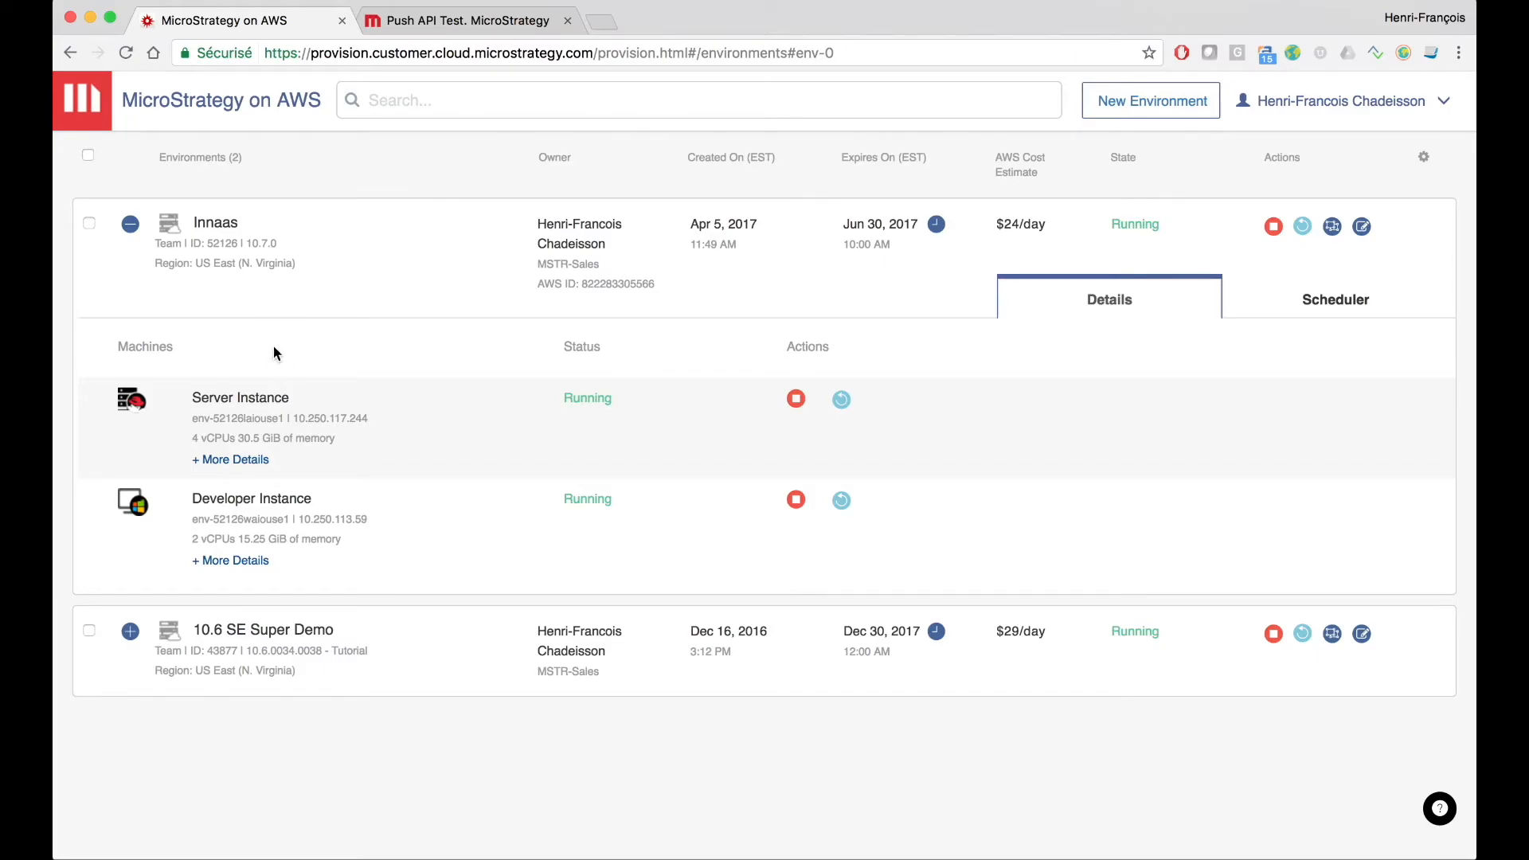